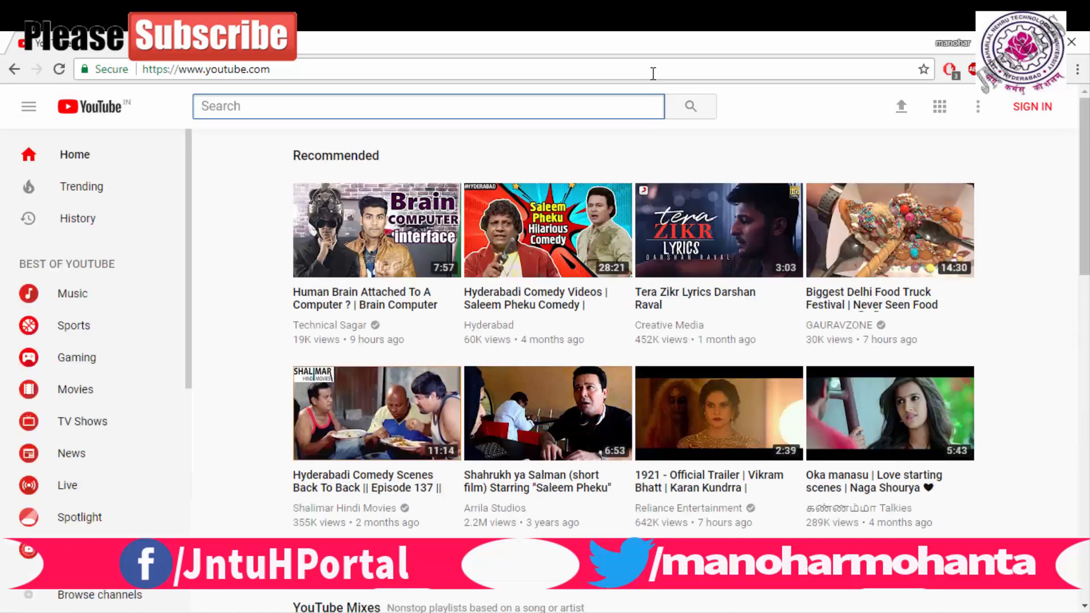
Step: Open the 'Human Brain Attached To A Computer' recommended video, pause it and reach for its page source
click(428, 106)
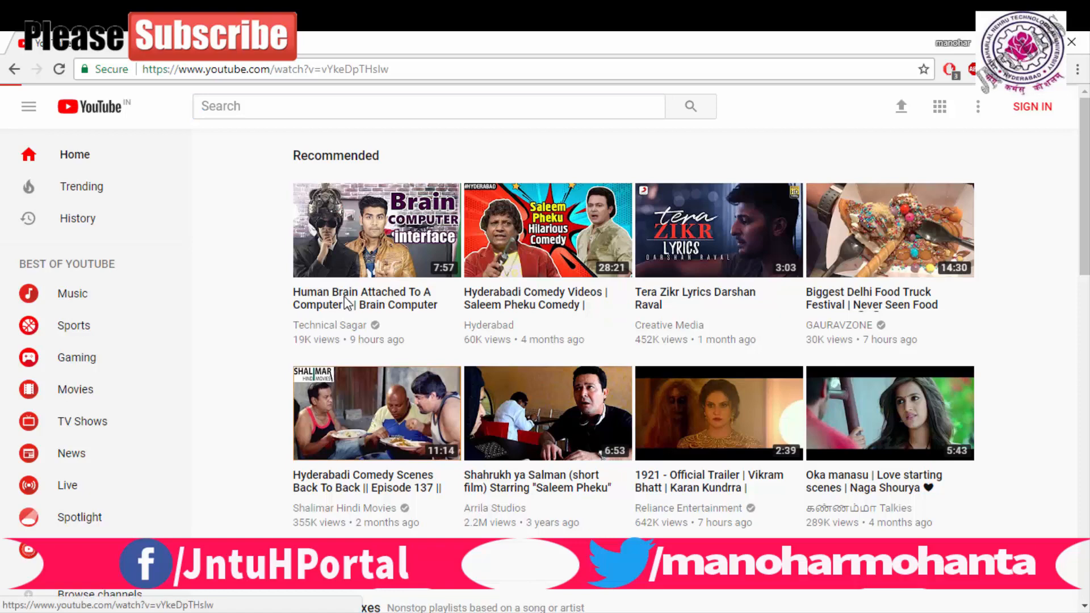
click(376, 230)
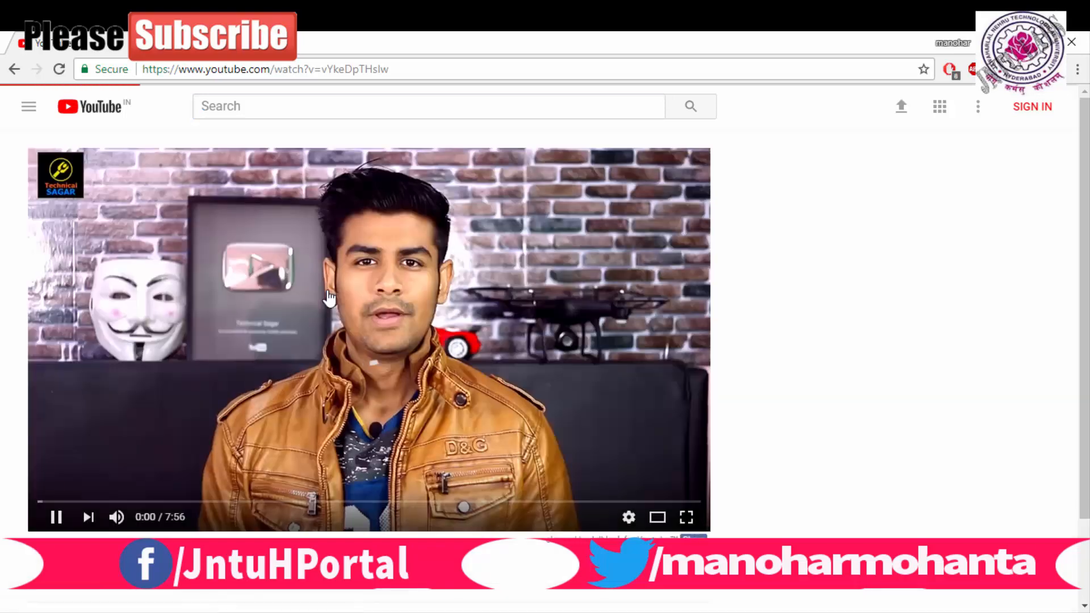
click(55, 517)
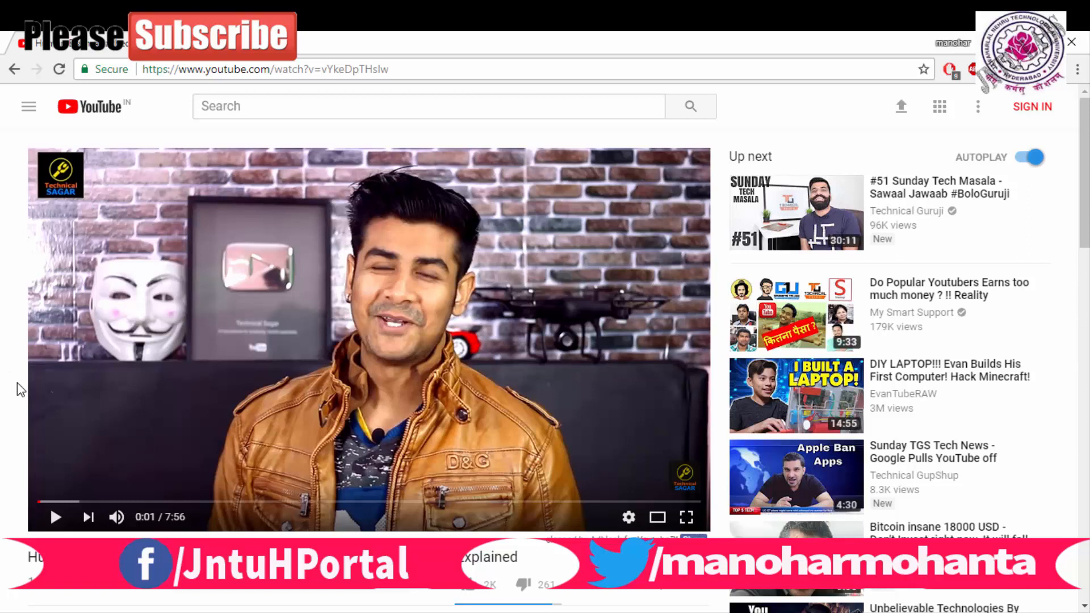
right_click(21, 388)
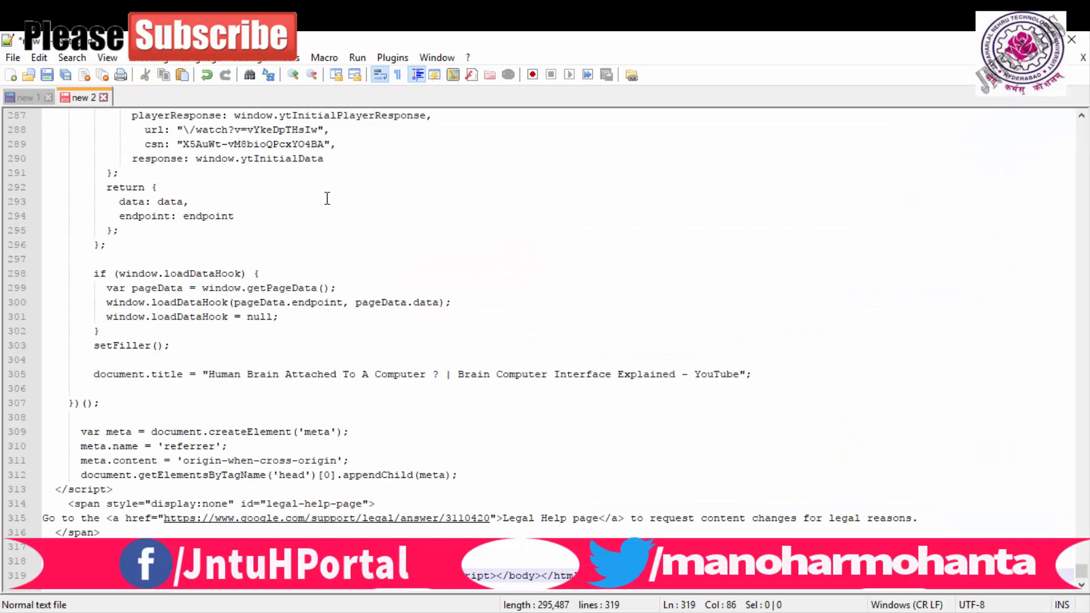
Step: Find url_encoded_fmt_stream_map in the source and select everything before it for removal
key(Ctrl+f)
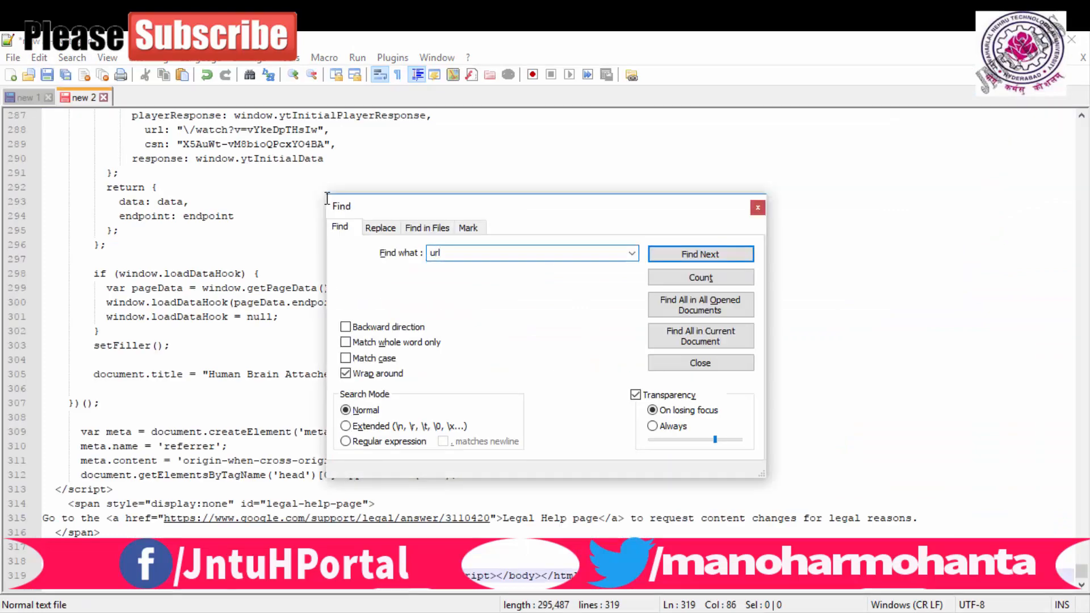
click(700, 254)
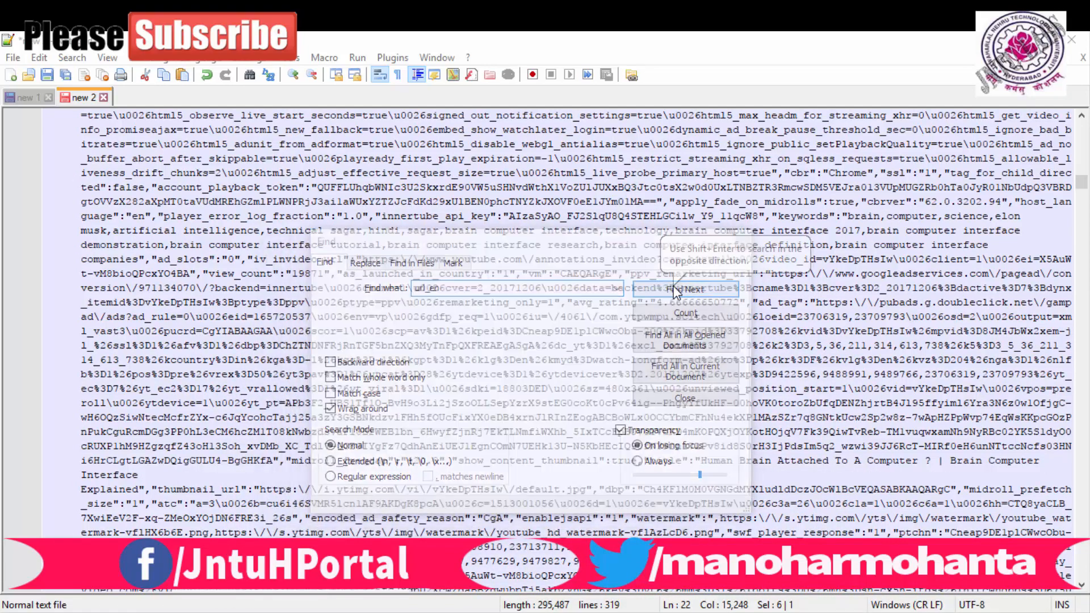
click(683, 313)
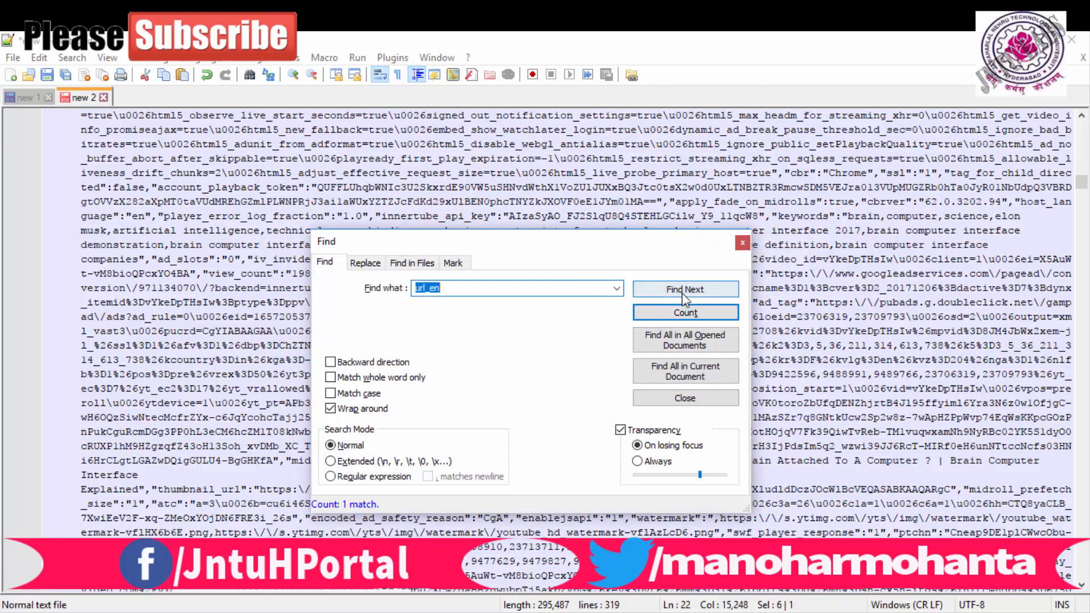
drag(326, 240, 530, 186)
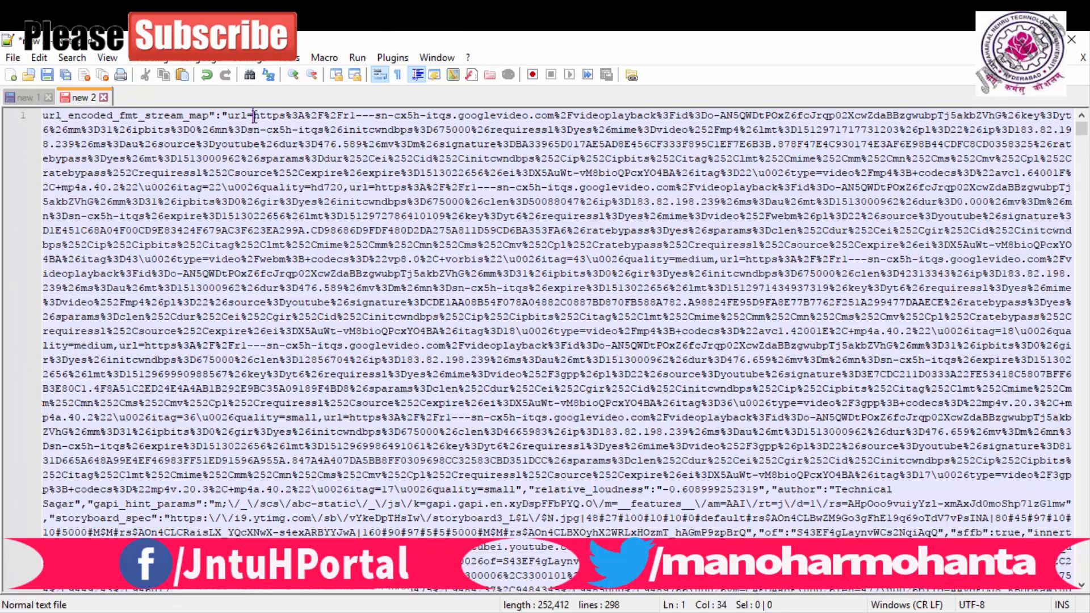
Step: Keep only the first encoded googlevideo url= value, discard the unsaved source, and start a blank document
drag(255, 114, 354, 133)
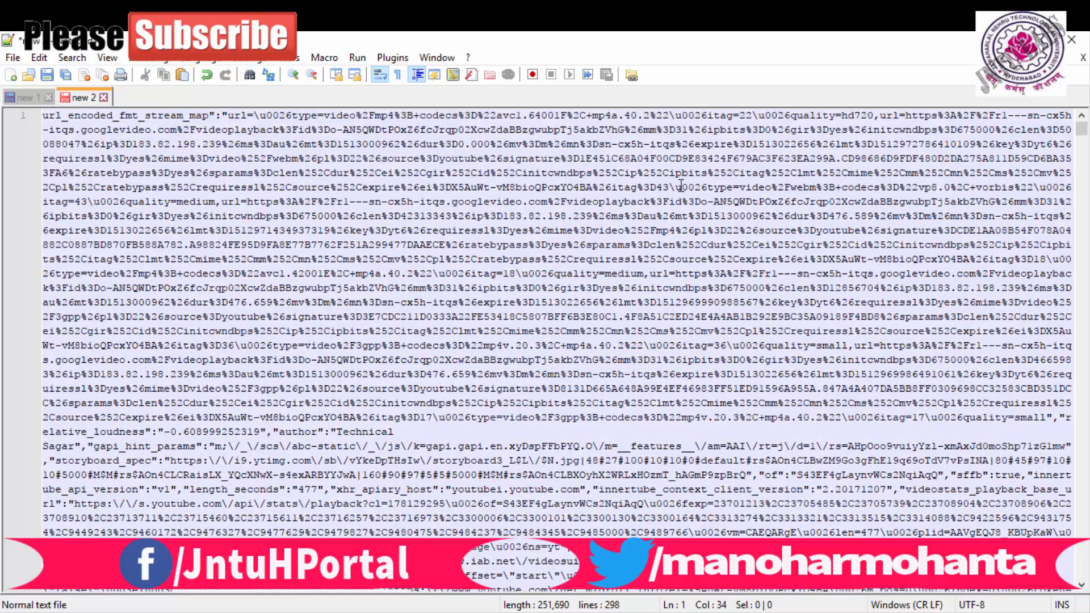
click(85, 96)
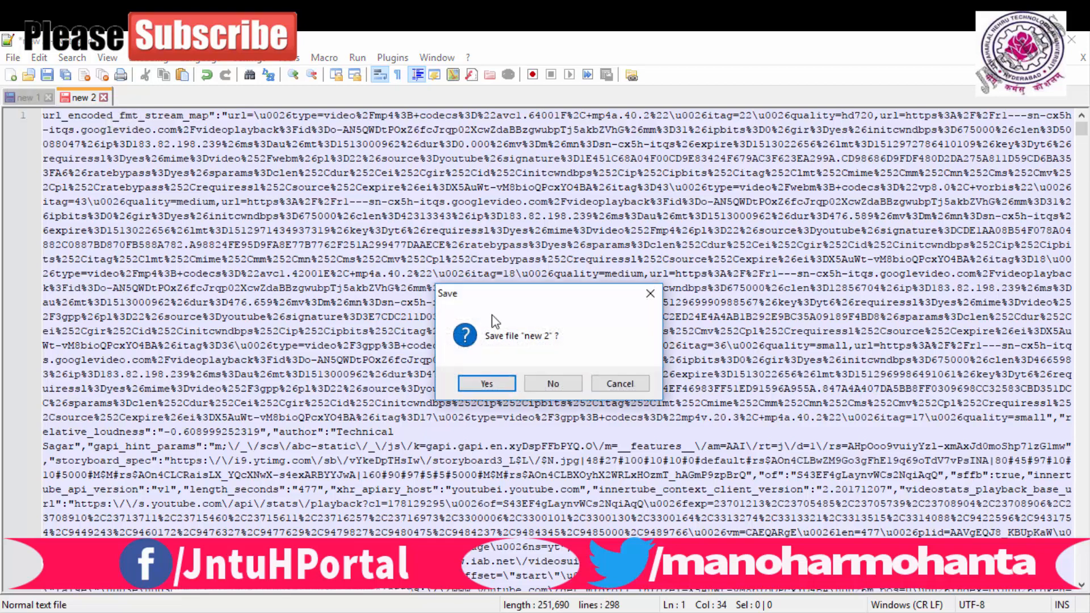
click(485, 383)
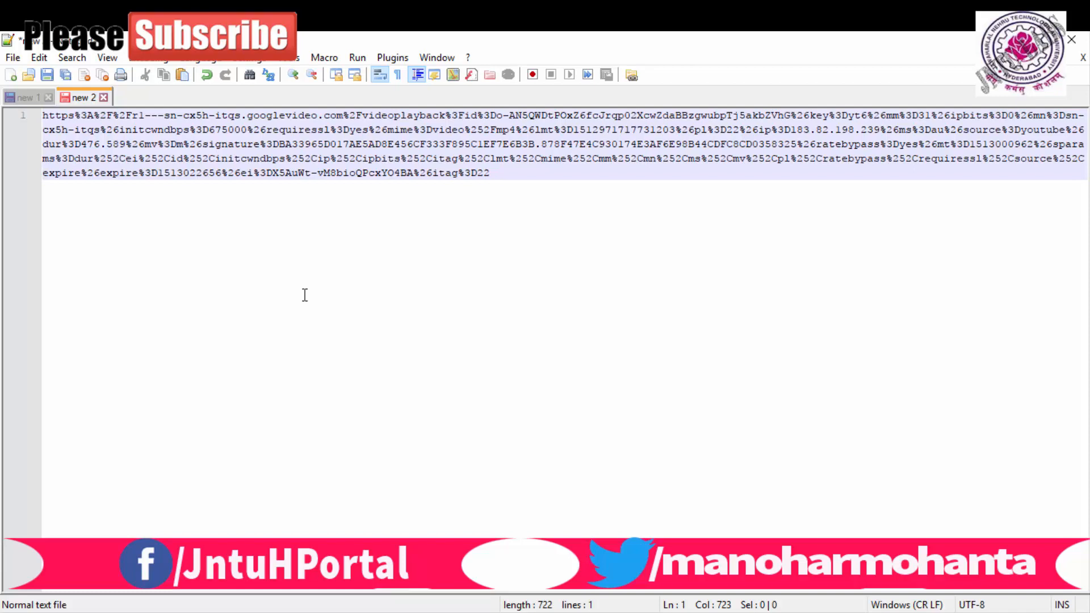
click(10, 75)
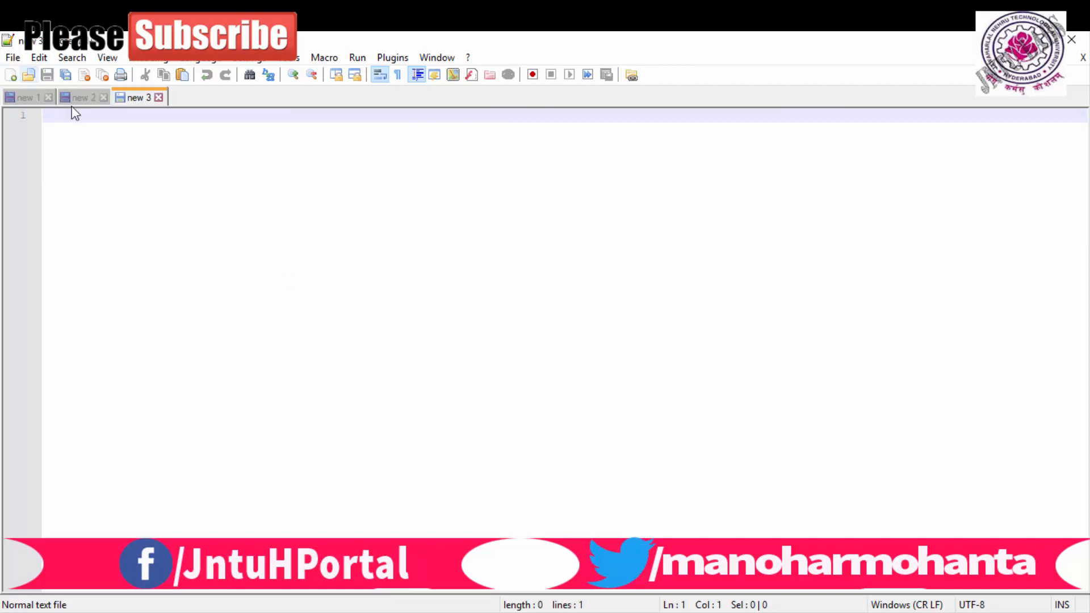
Step: Write PHP assigning the encoded link to $url and echoing urldecode($url)
text(<?php)
text(?>)
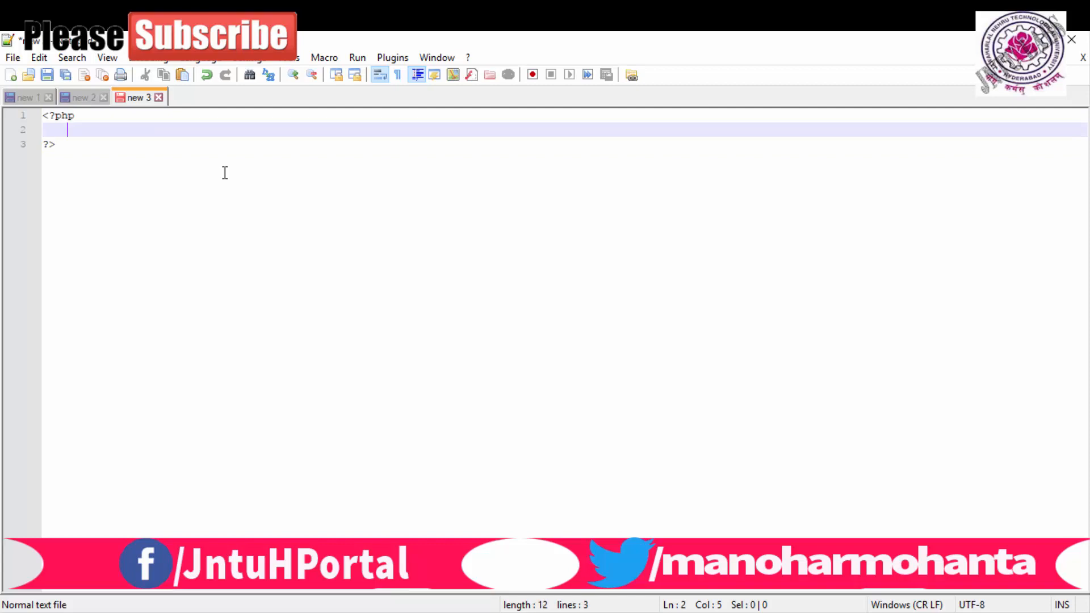
text($url=)
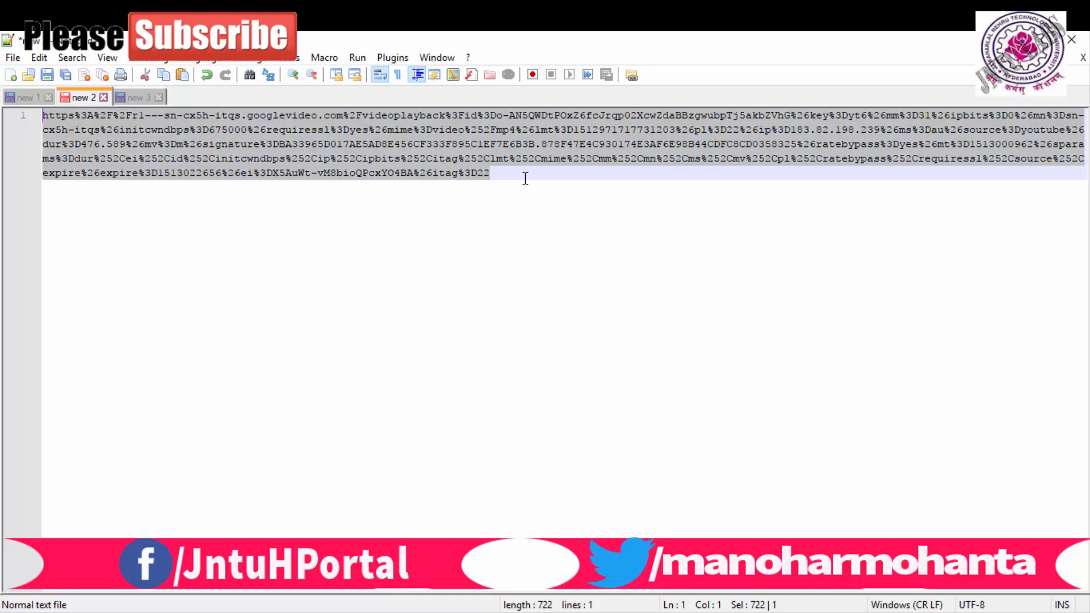
click(136, 97)
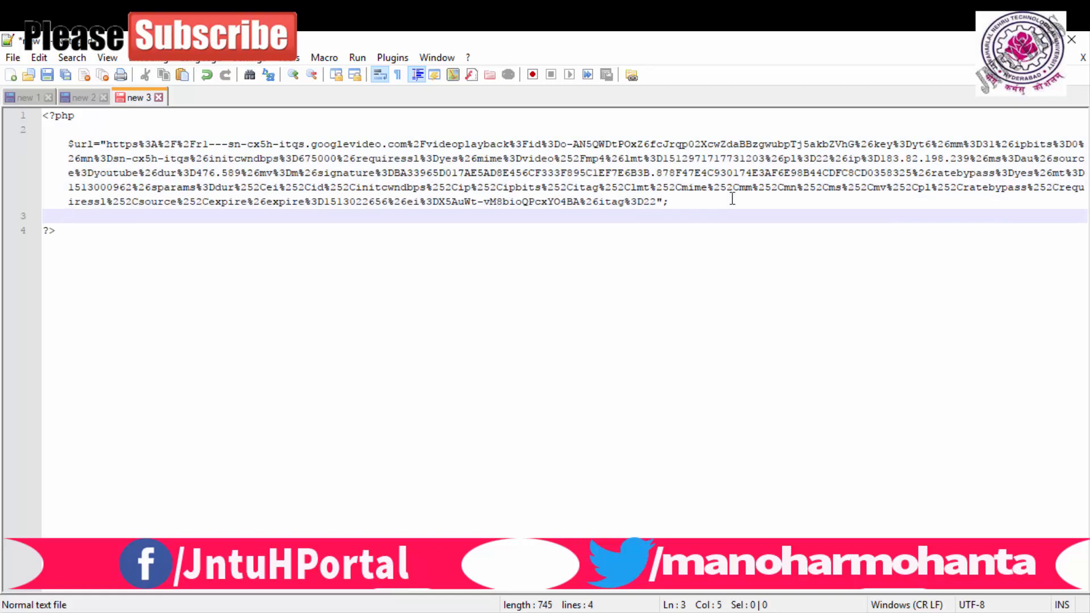
text(echo)
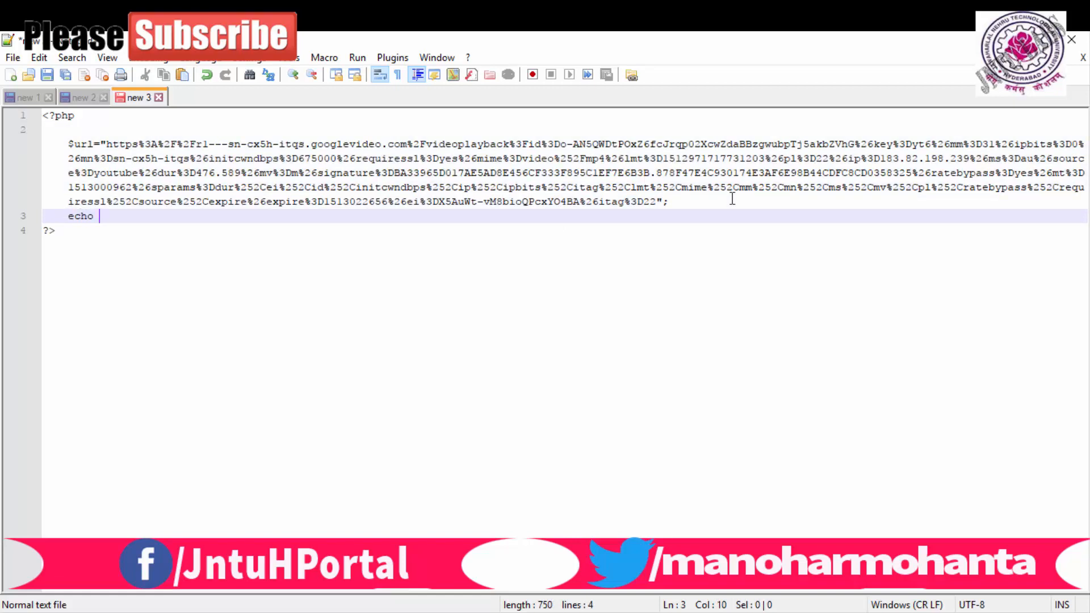
text(urldecode)
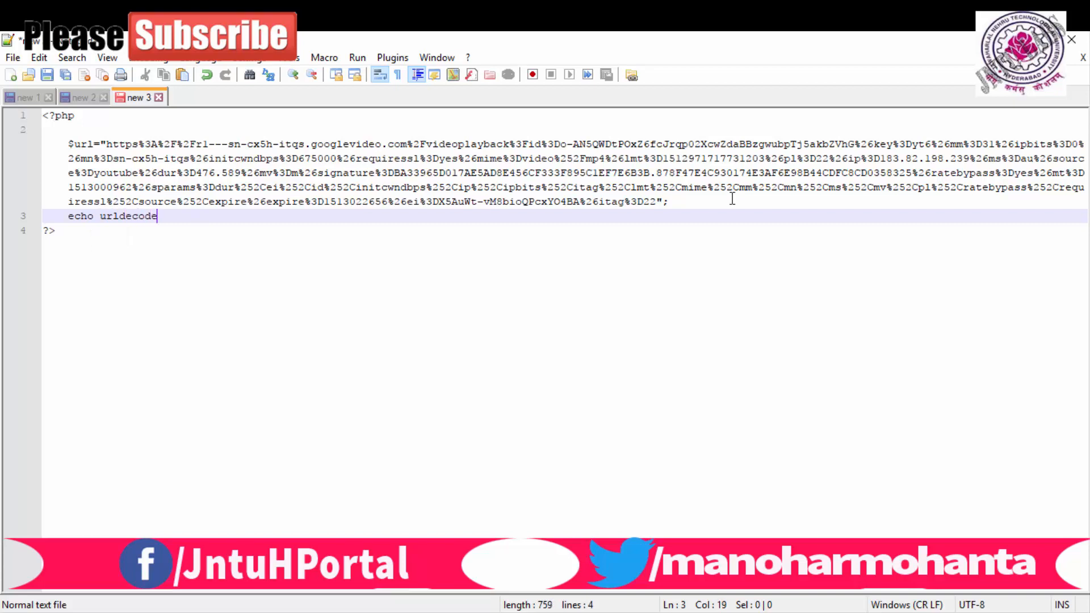
text(($url);)
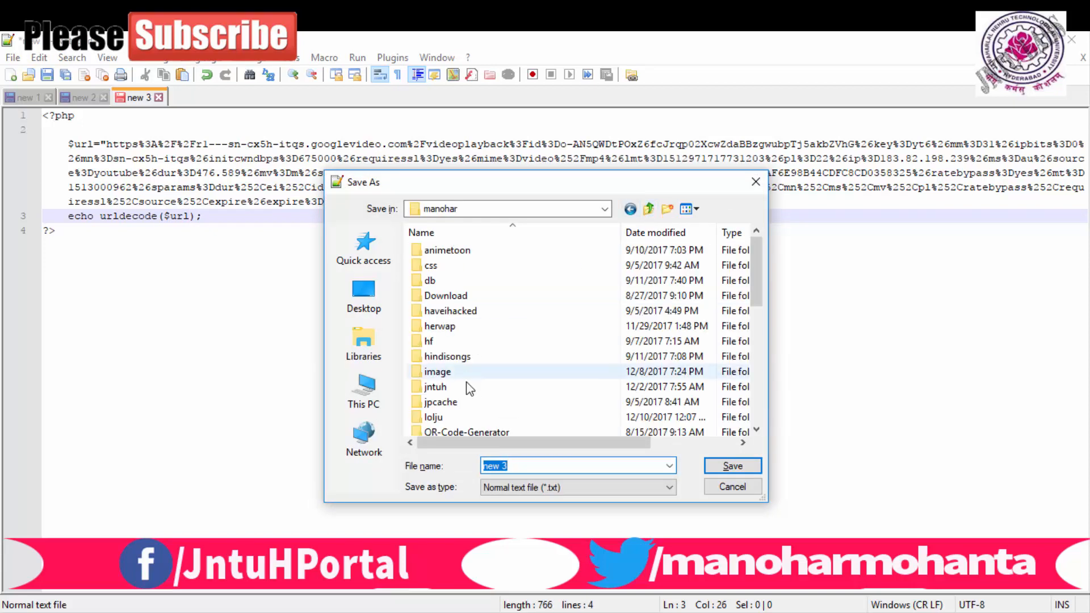
Step: Save the script in the jntuh folder as urldecode.php with PHP file type
double_click(435, 387)
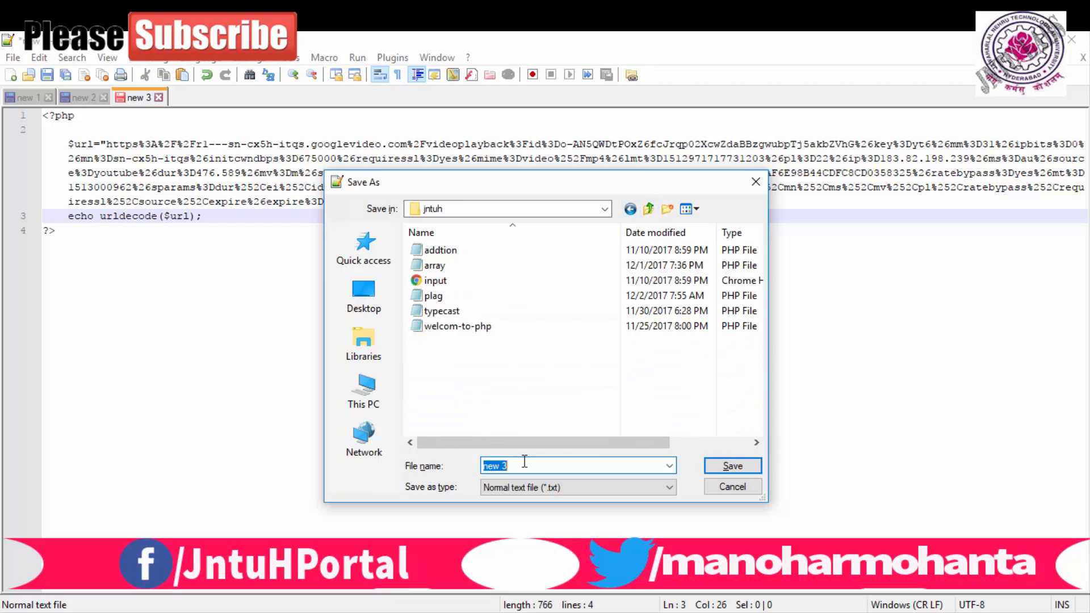
text(url)
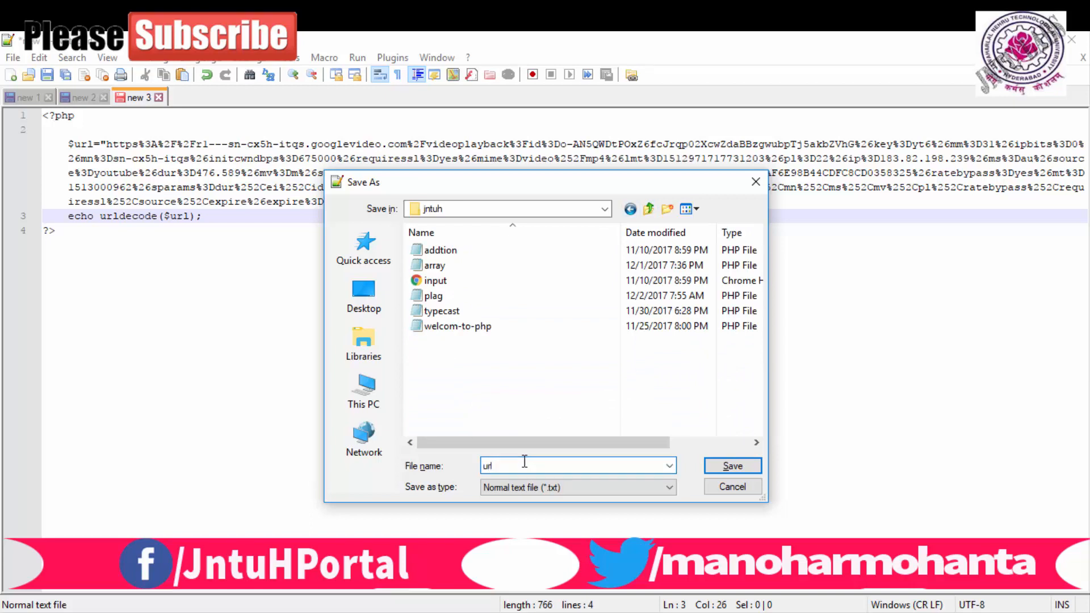
text(ecode)
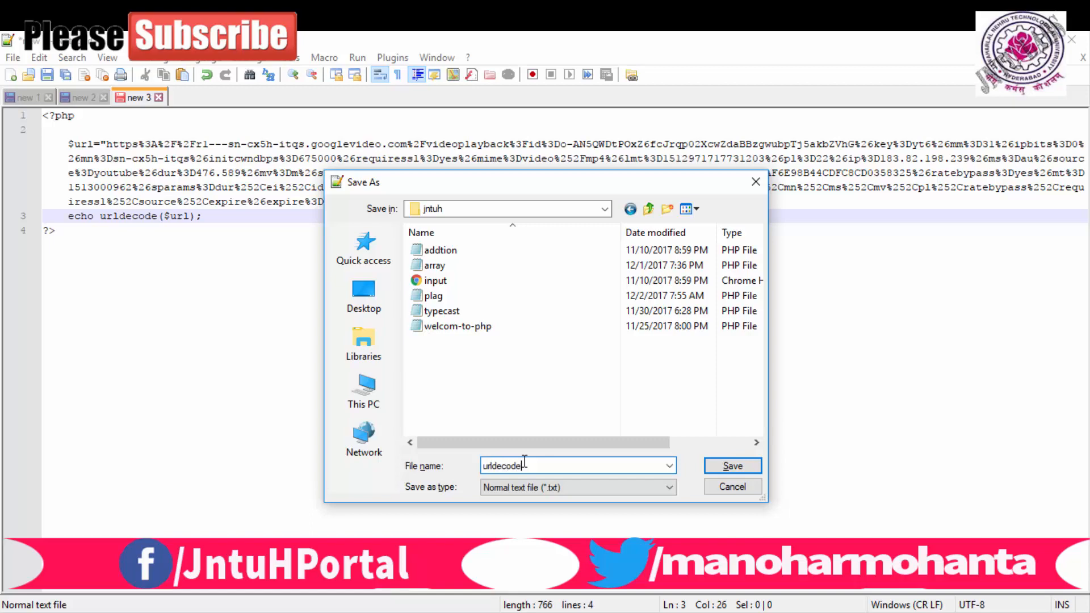
click(731, 465)
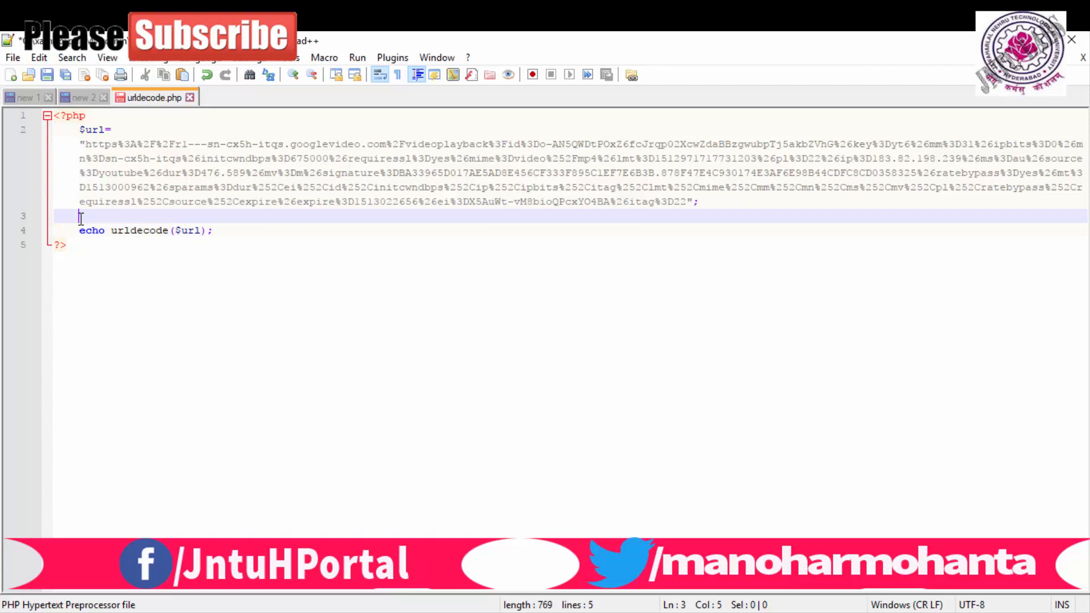
Step: Add echo $url; and echo "</br>"; before the decoded echo, then switch to the browser
text(echo)
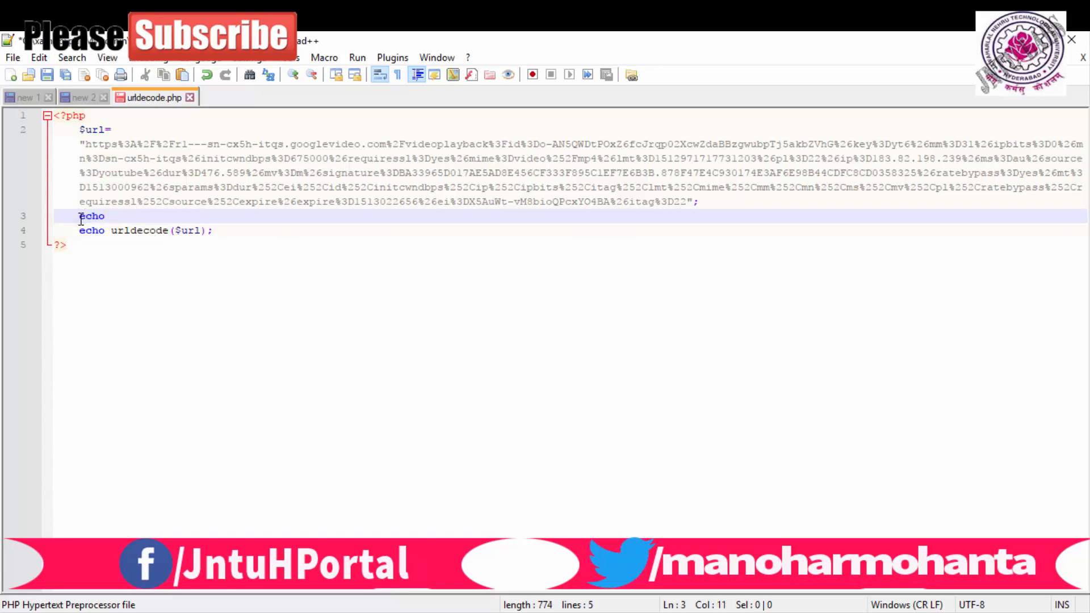
text($url;)
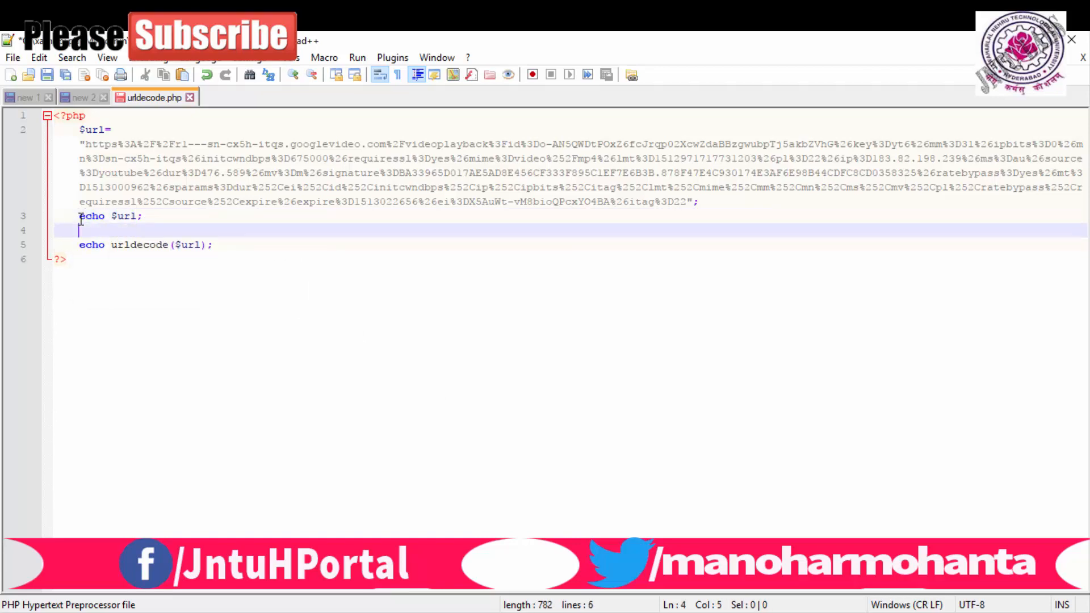
text(echo ")
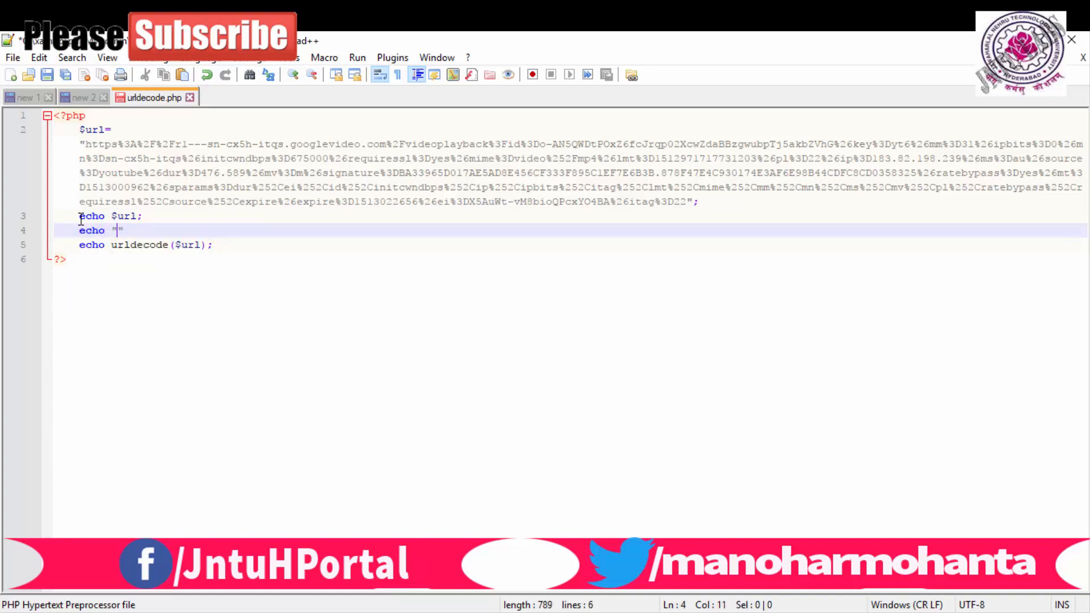
text(</br>)
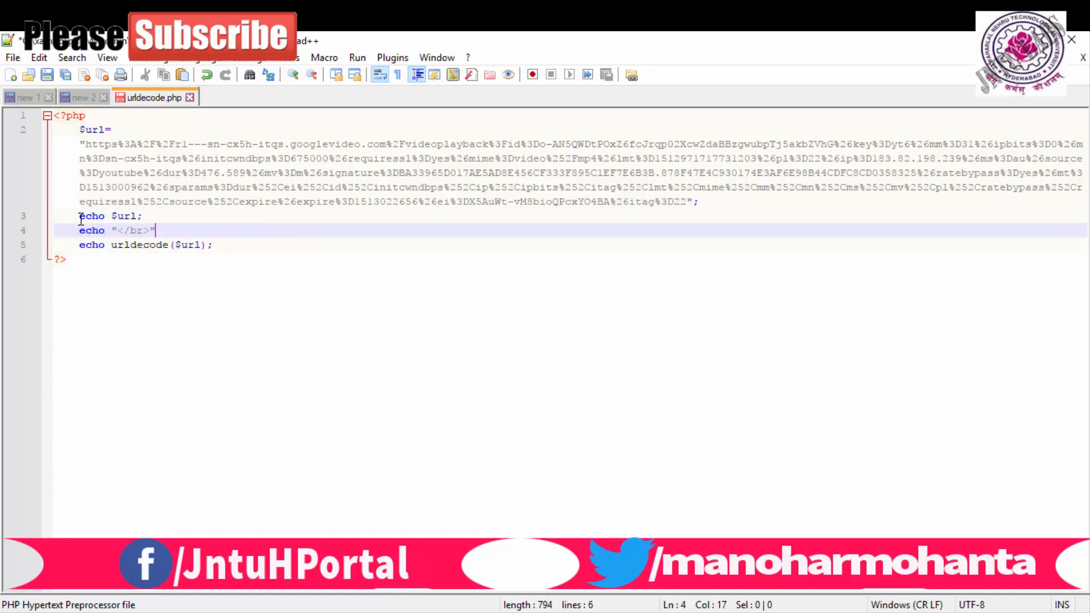
text(;)
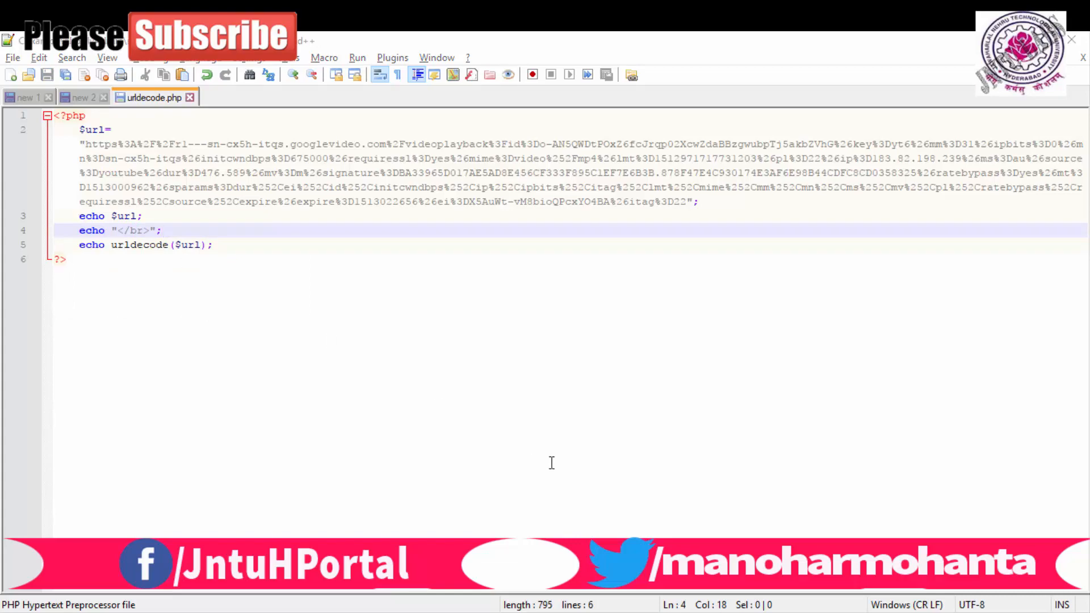
key(alt+tab)
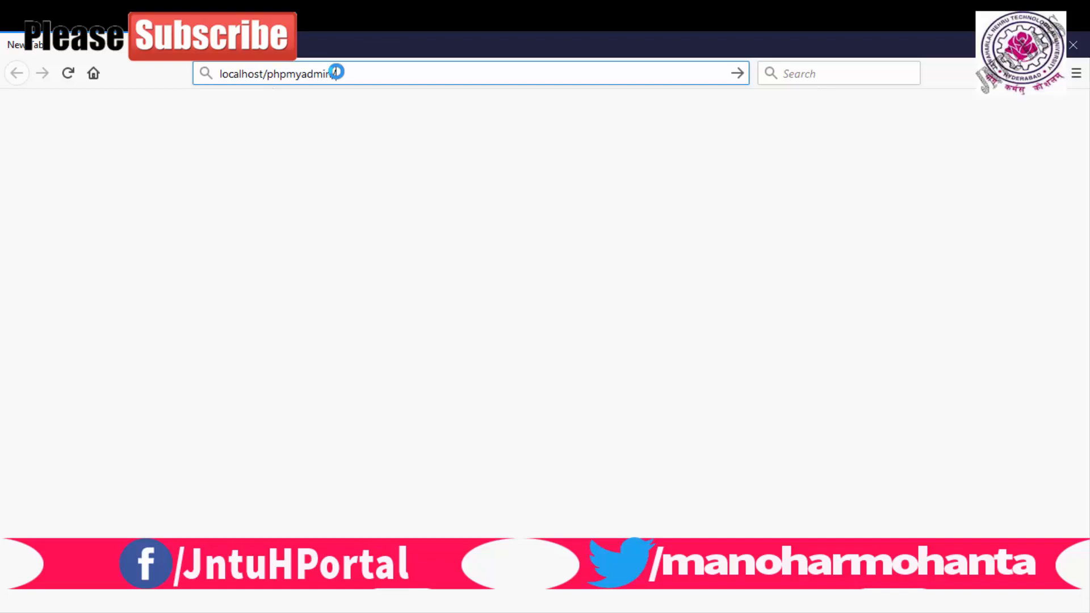
Step: Load localhost/phpmyadmin/manohar/jntuh/urldecode.php in the address bar
text(/manohar/jntuh/url)
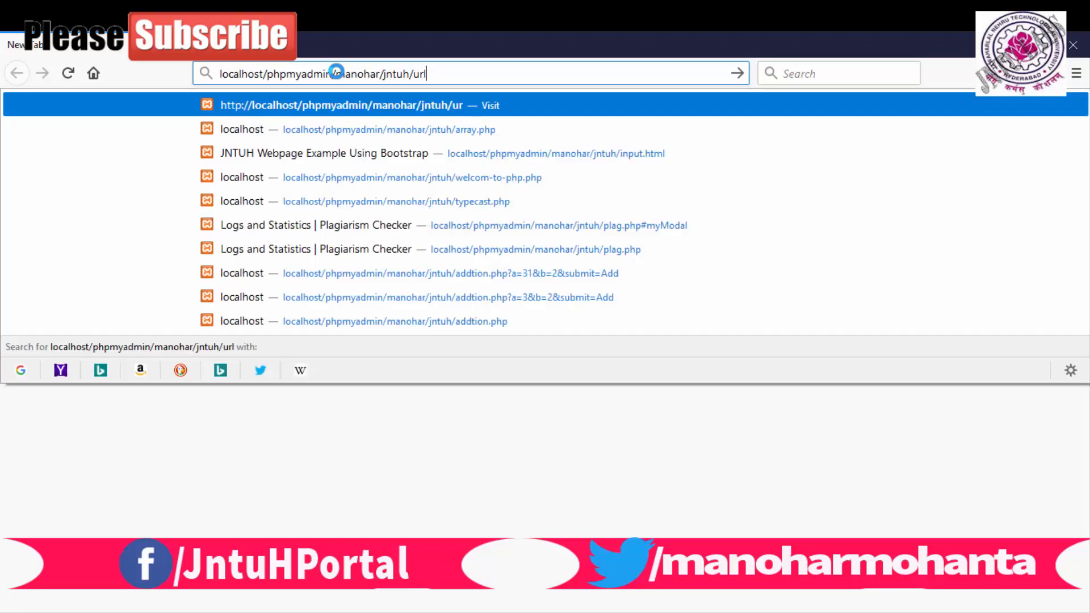
text(decode.php)
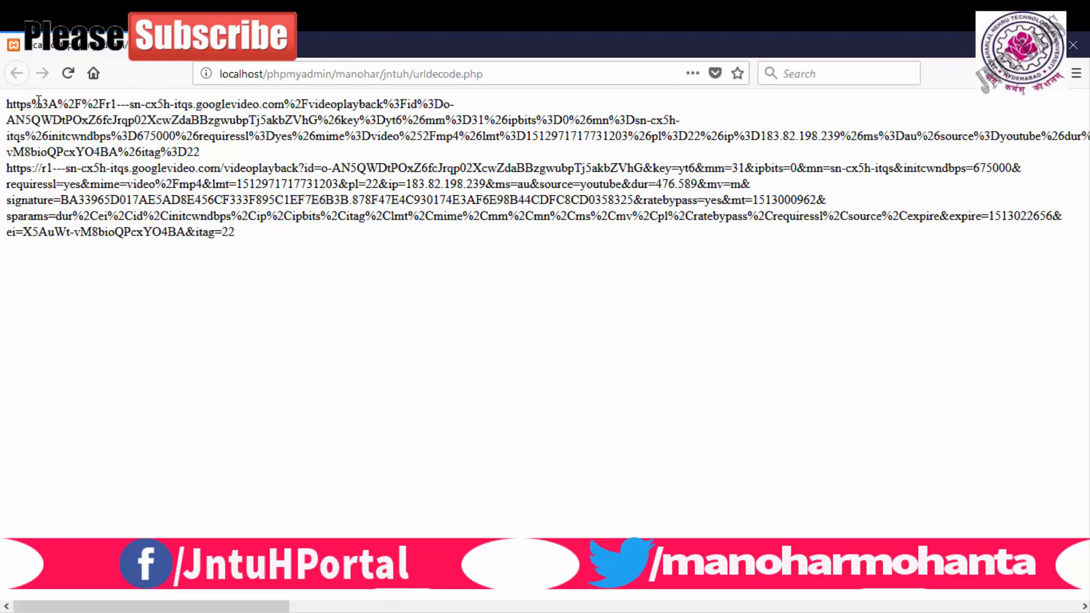
Step: Highlight encoded sequences %3A%2F%2F and %26 and compare them with the decoded line
drag(32, 104, 91, 104)
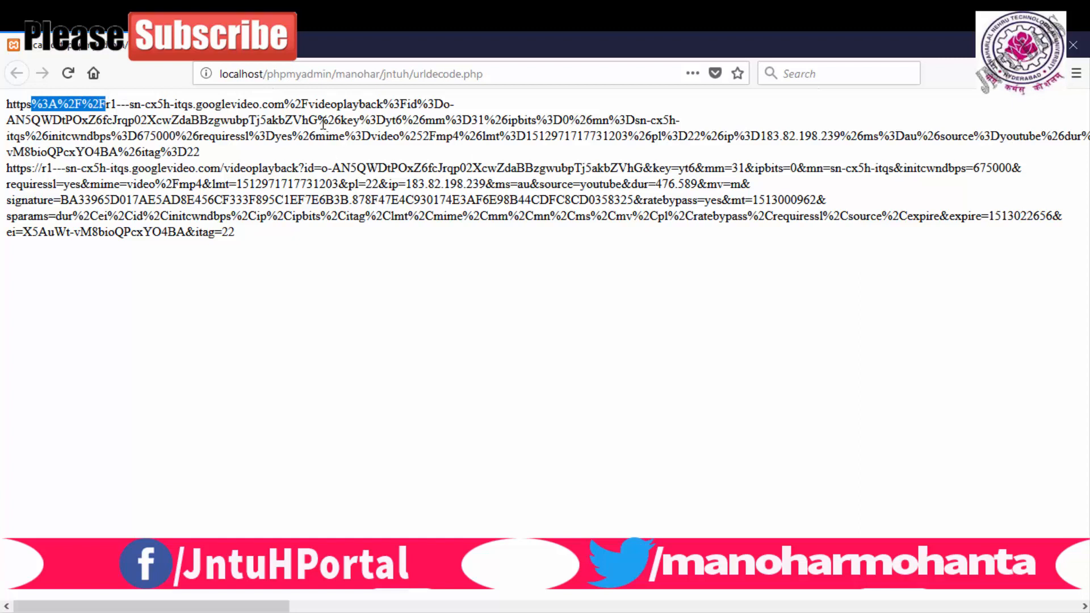
double_click(331, 119)
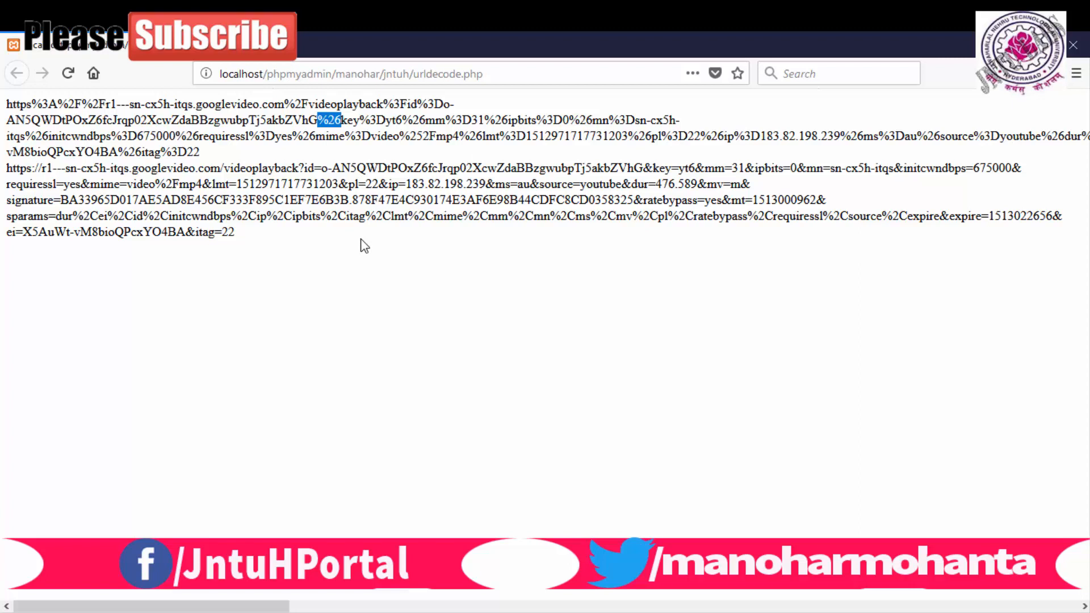
mouse_move(201, 245)
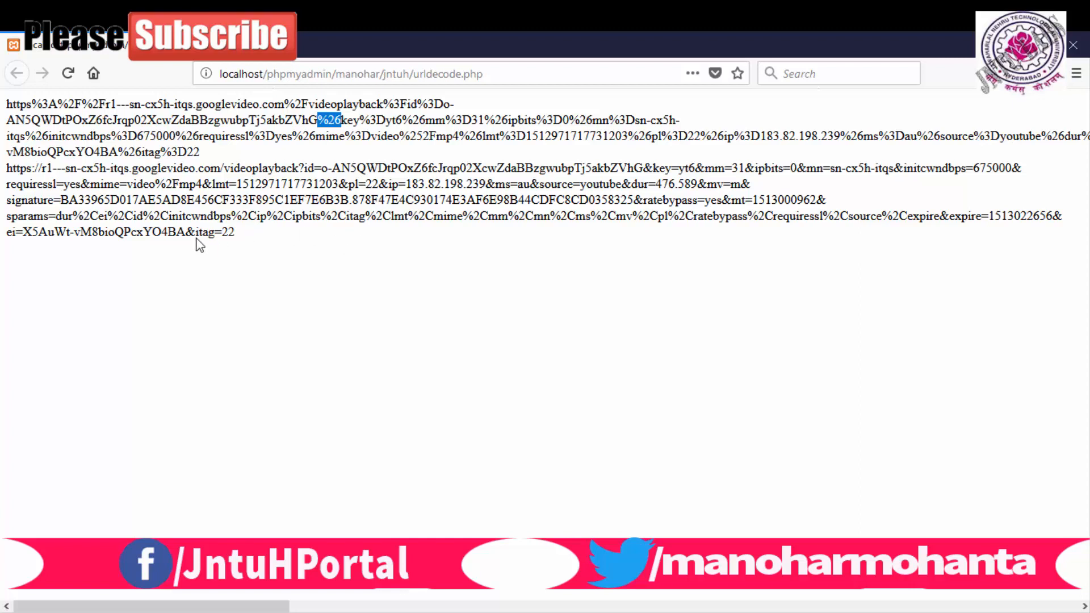
mouse_move(144, 162)
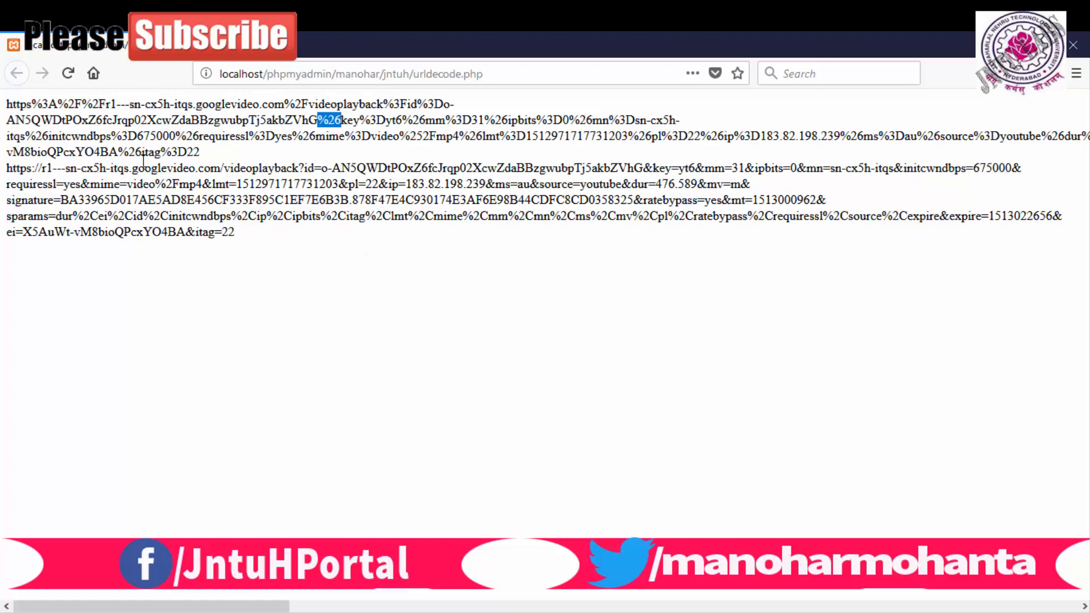
drag(7, 169, 180, 200)
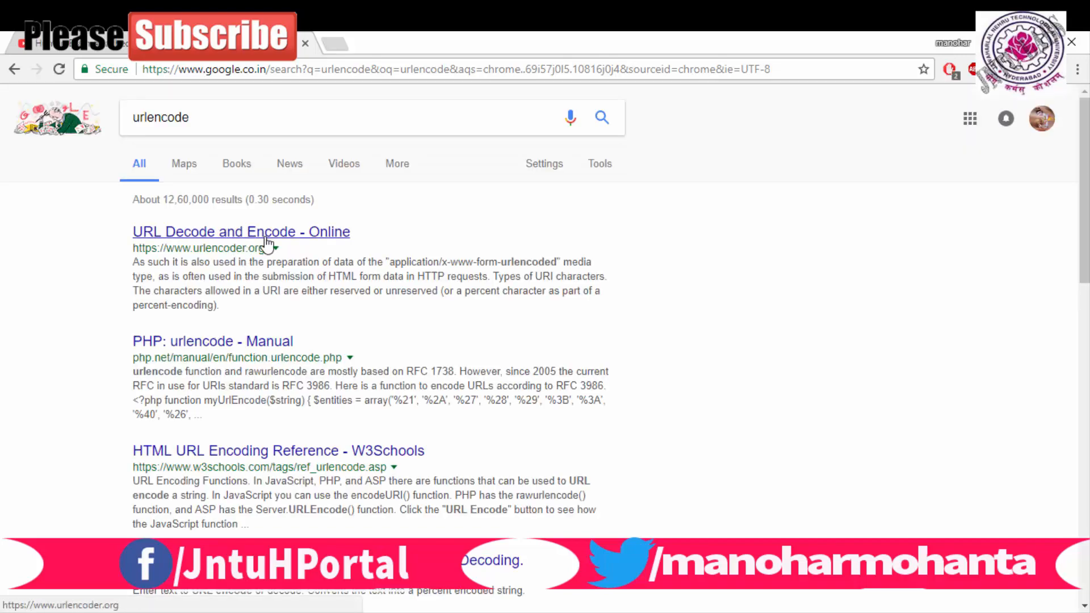
Step: Open the 'URL Decode and Encode - Online' result from the urlencode search
click(241, 232)
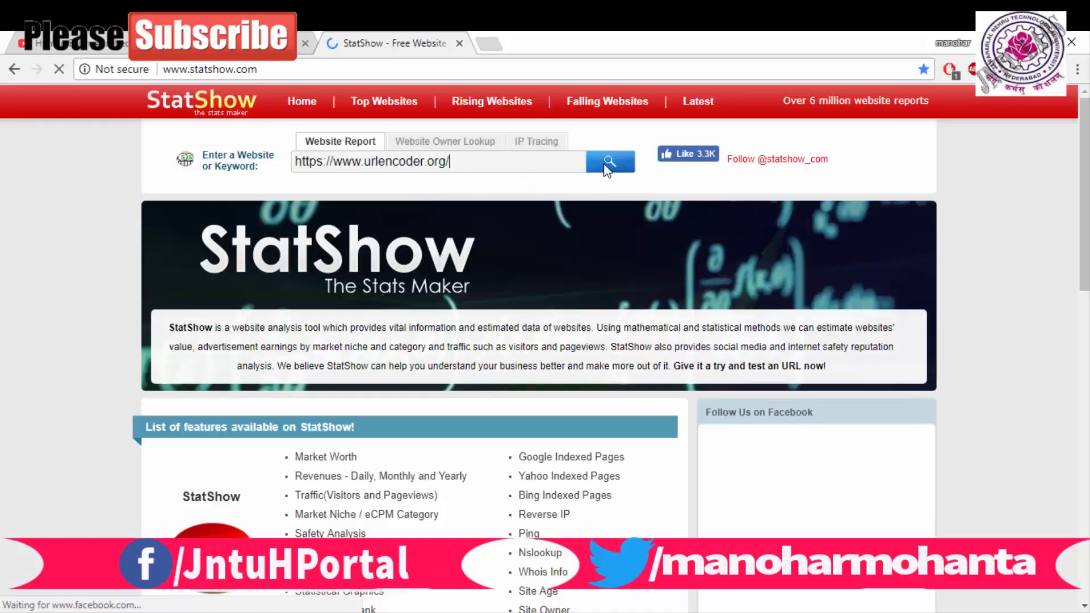
Step: Run StatShow's website report for urlencoder.org and scroll through its worth estimate
click(610, 161)
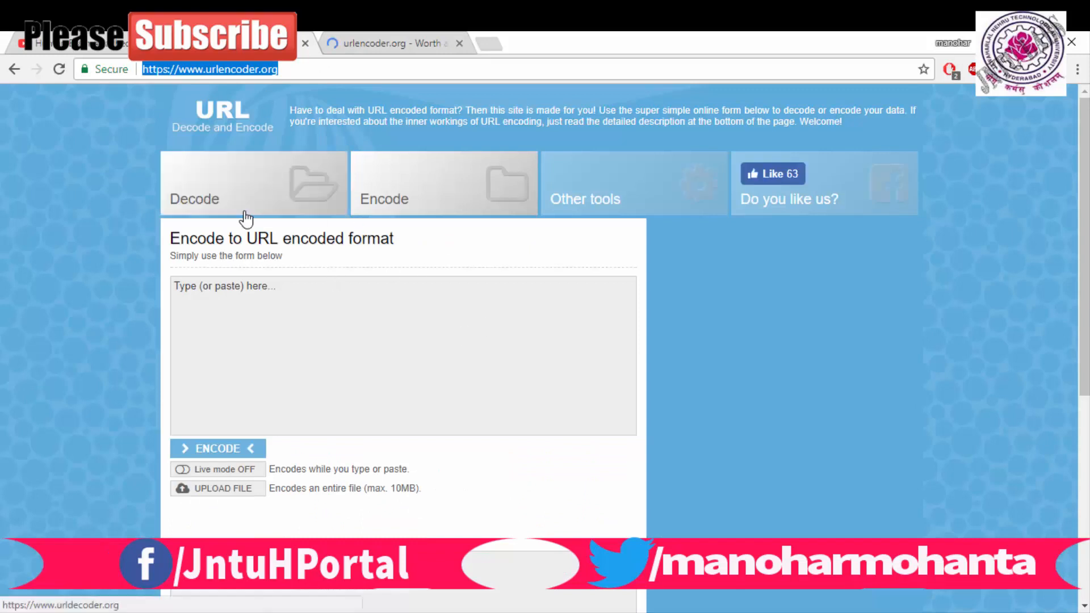
click(632, 183)
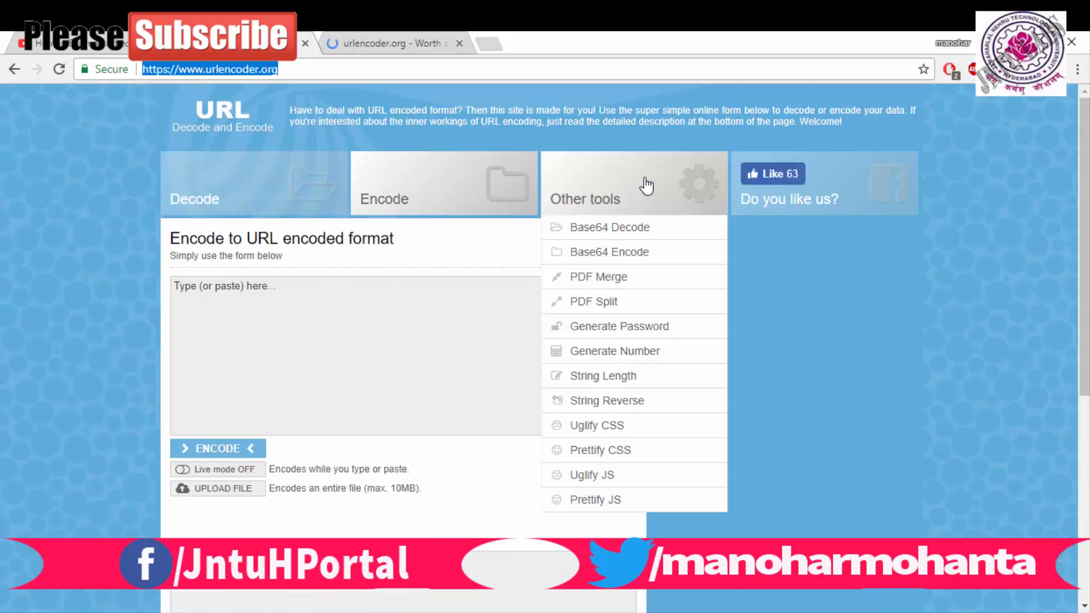
scroll(down, 3)
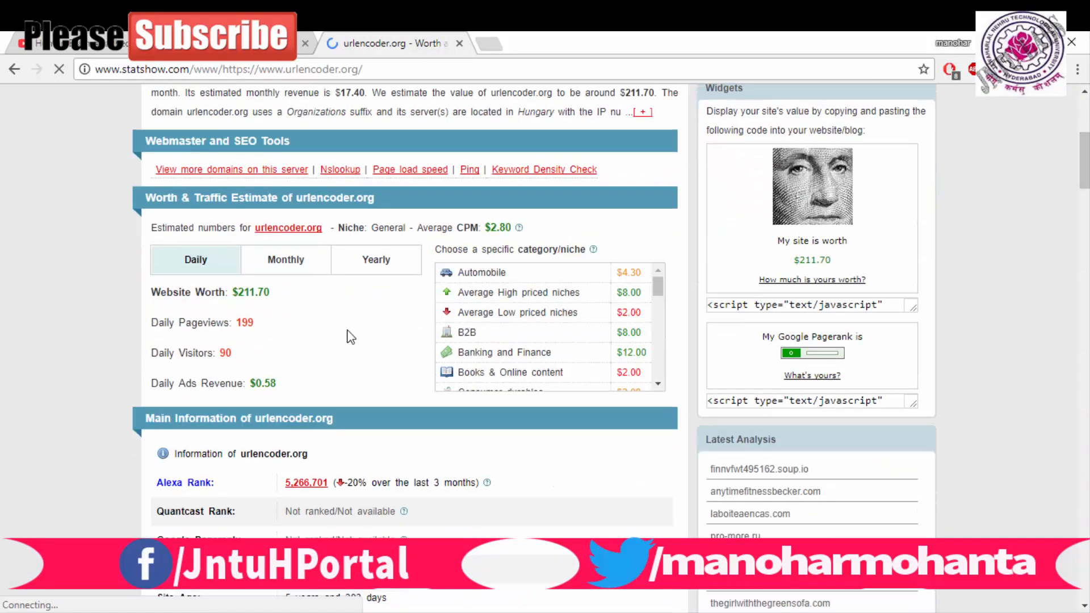
click(285, 259)
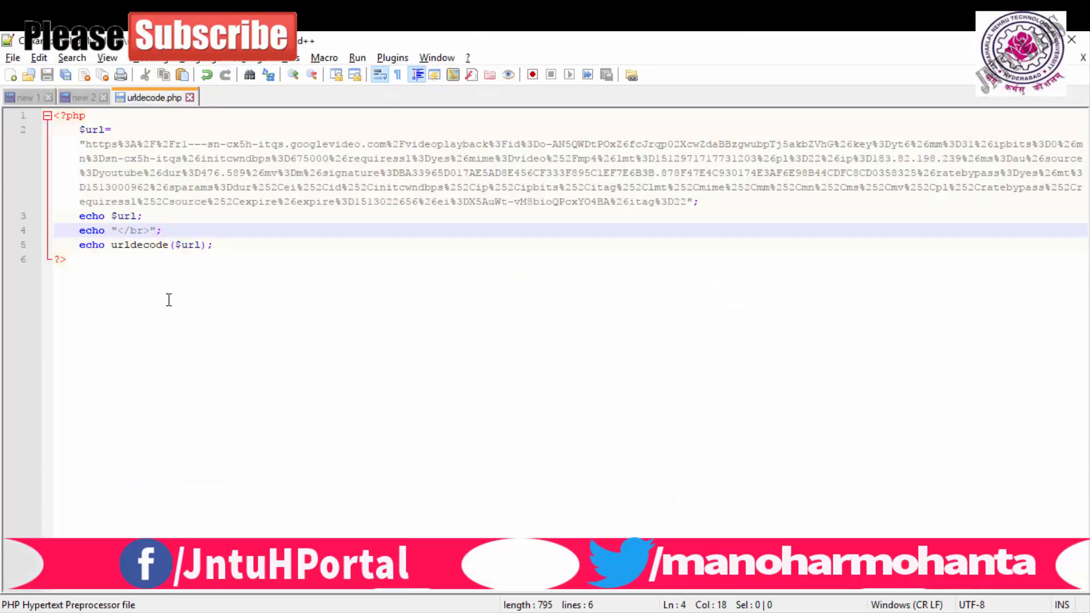
mouse_move(148, 254)
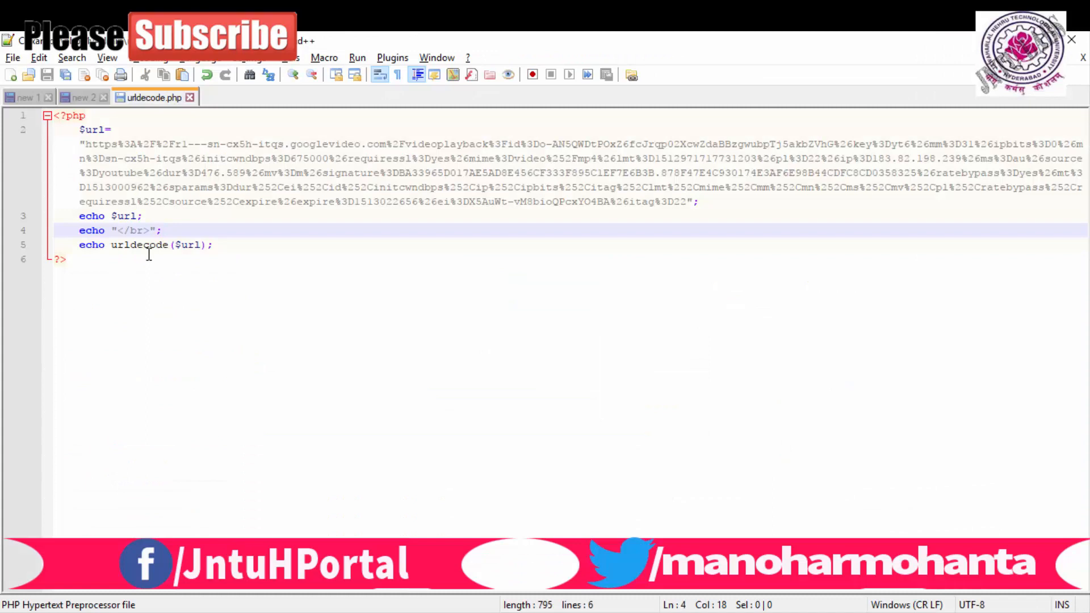